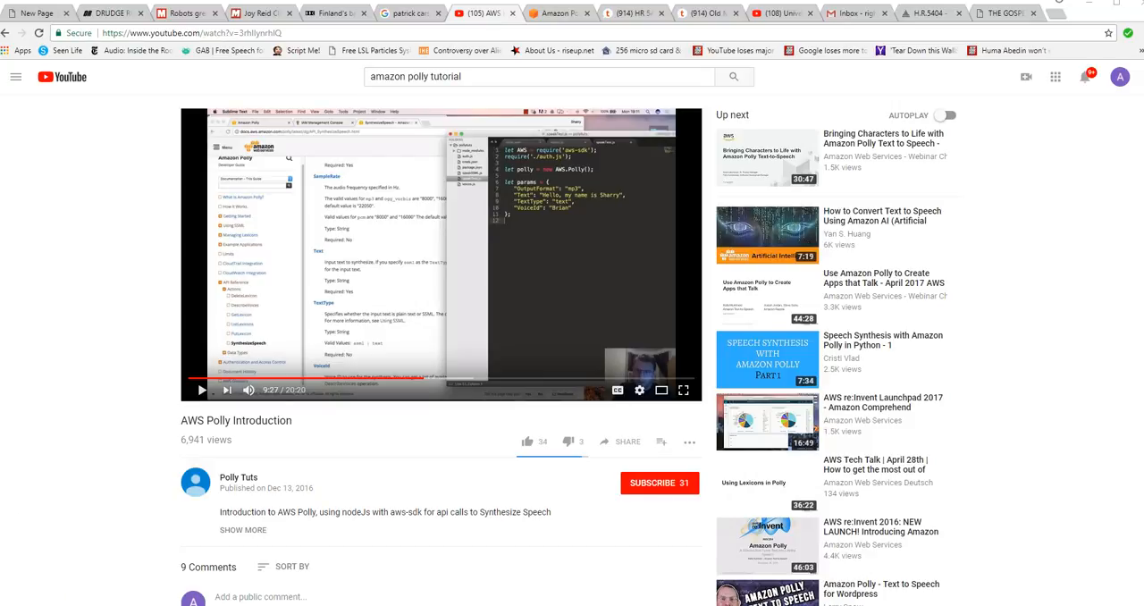
pyautogui.moveTo(78, 537)
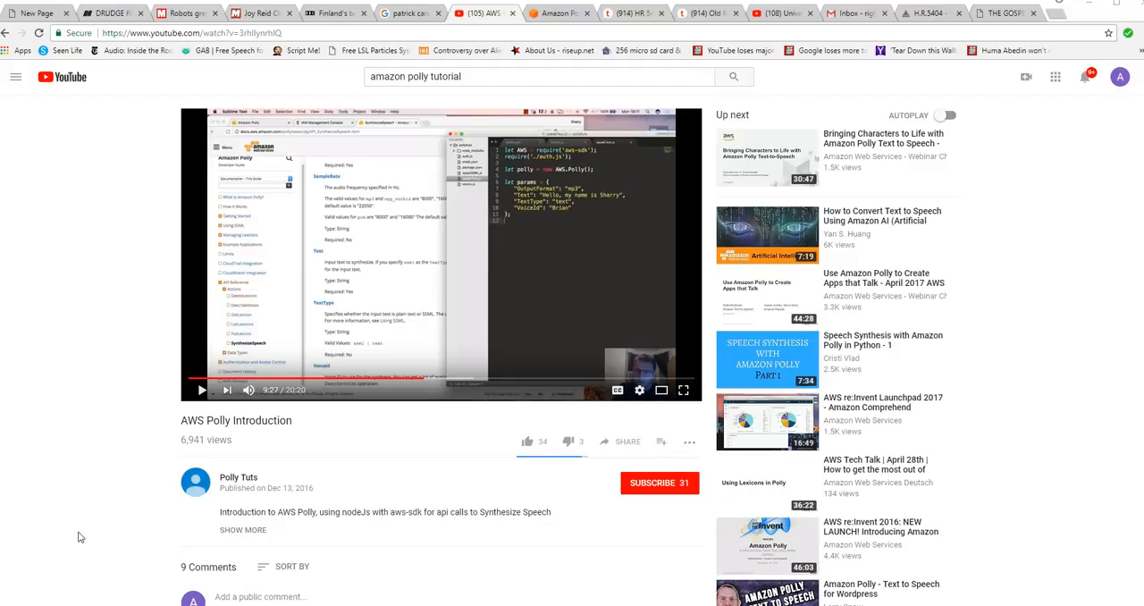
pyautogui.scroll(-3)
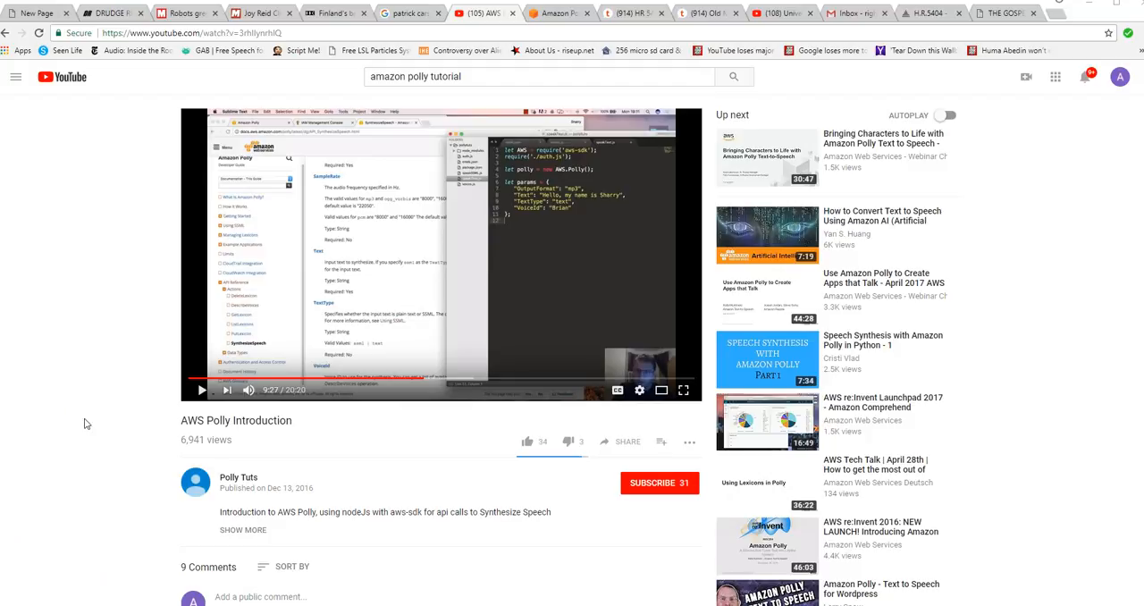
pyautogui.moveTo(179, 460)
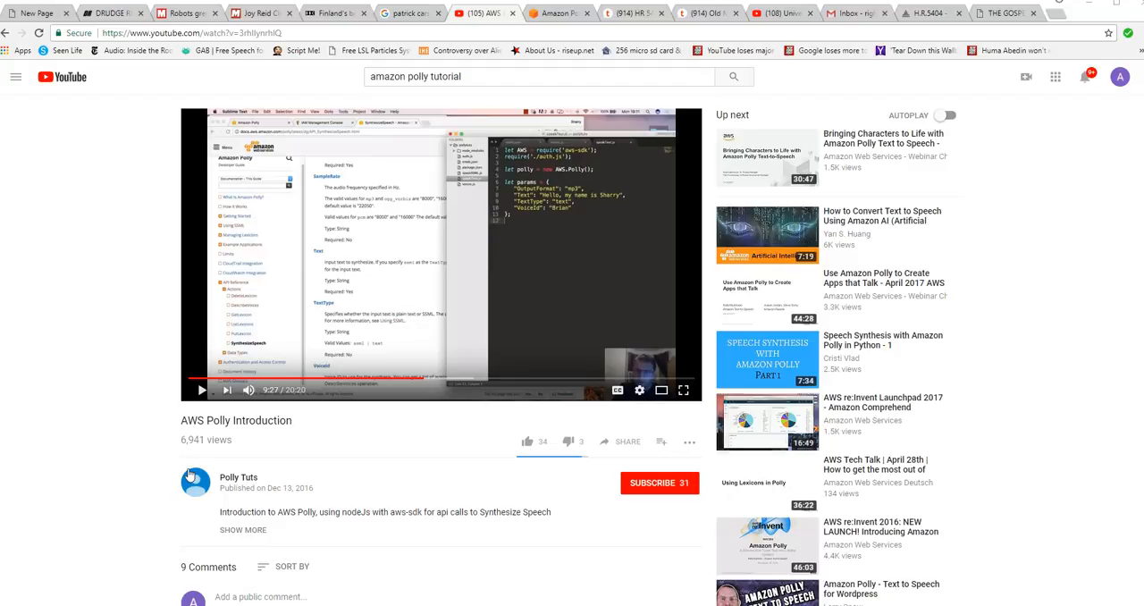
pyautogui.moveTo(83, 399)
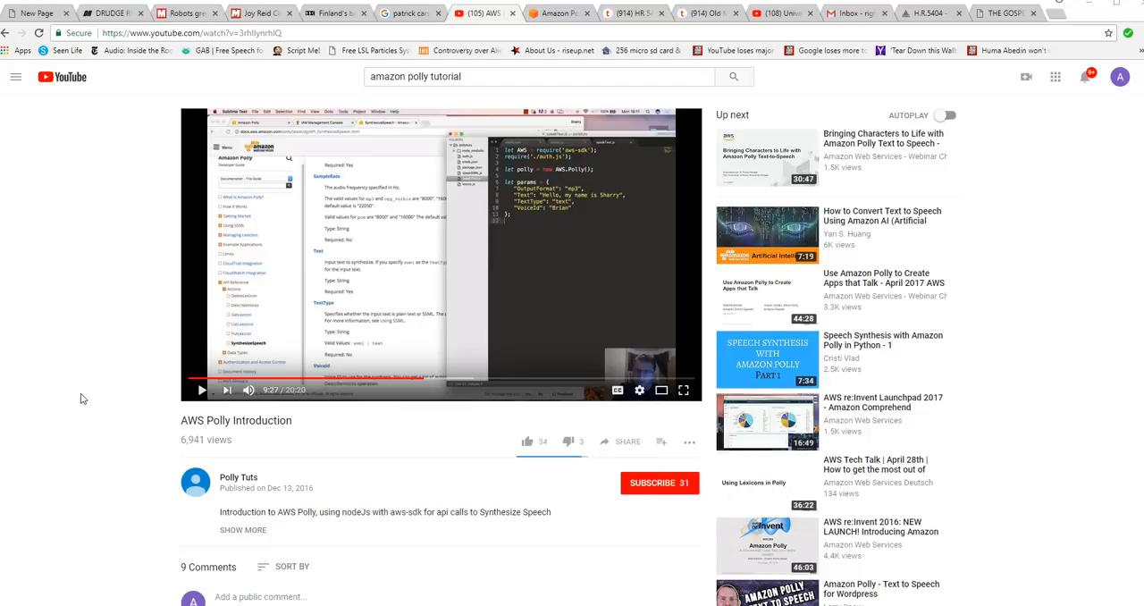
pyautogui.moveTo(9, 426)
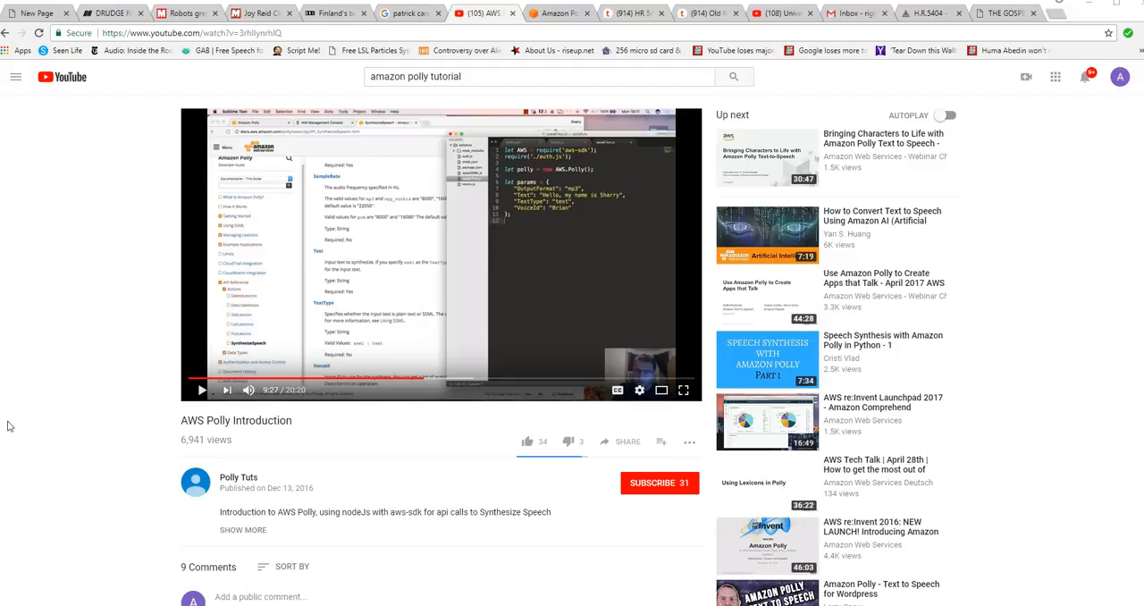
pyautogui.moveTo(46, 375)
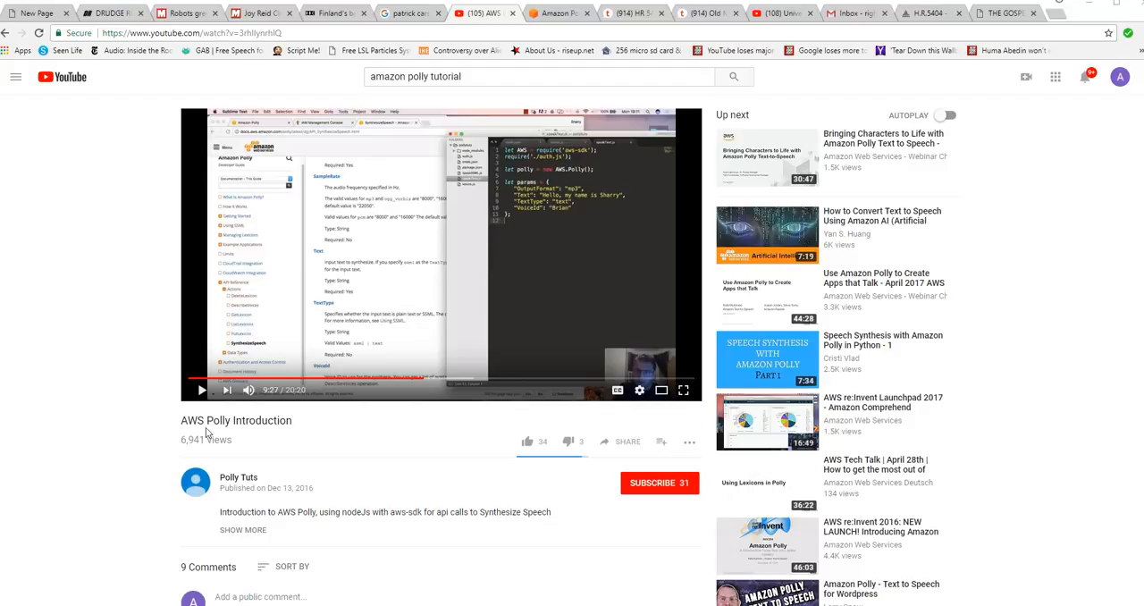
pyautogui.moveTo(104, 451)
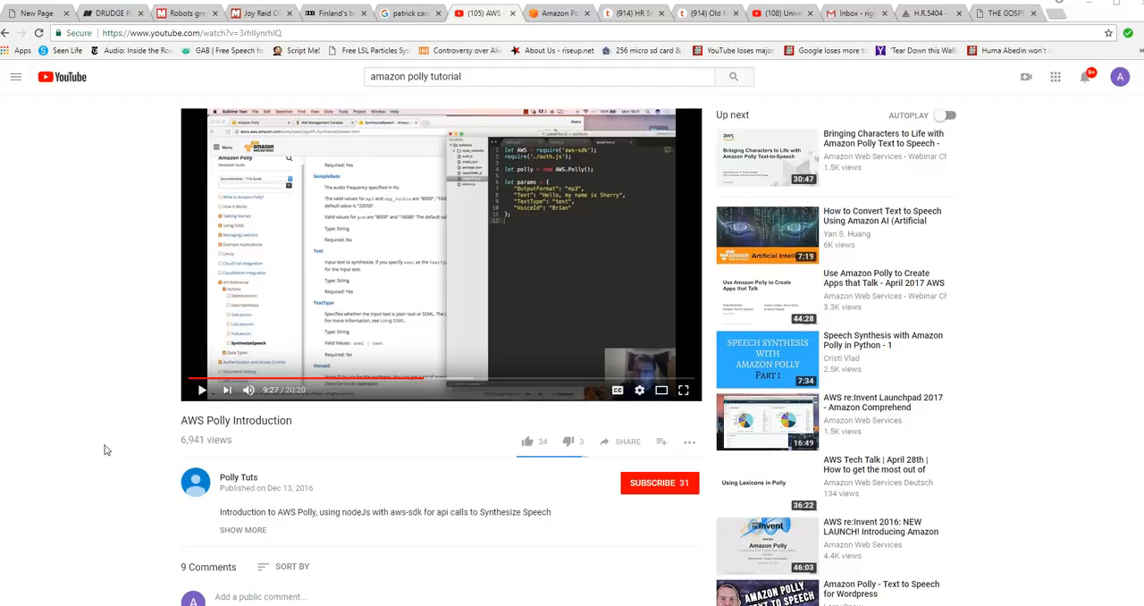
pyautogui.moveTo(117, 391)
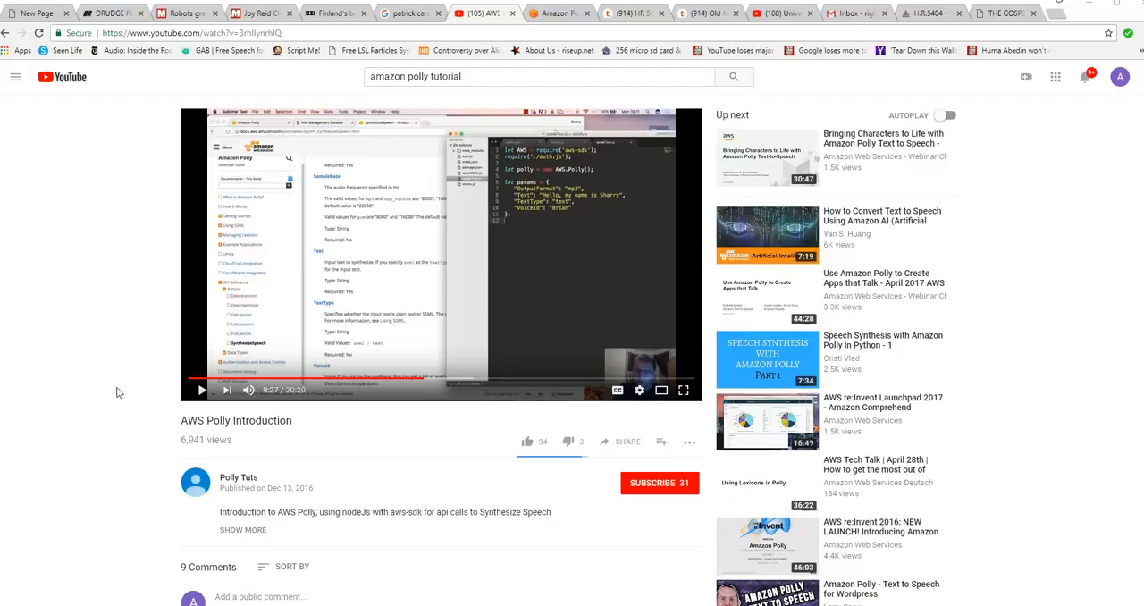
pyautogui.moveTo(120, 452)
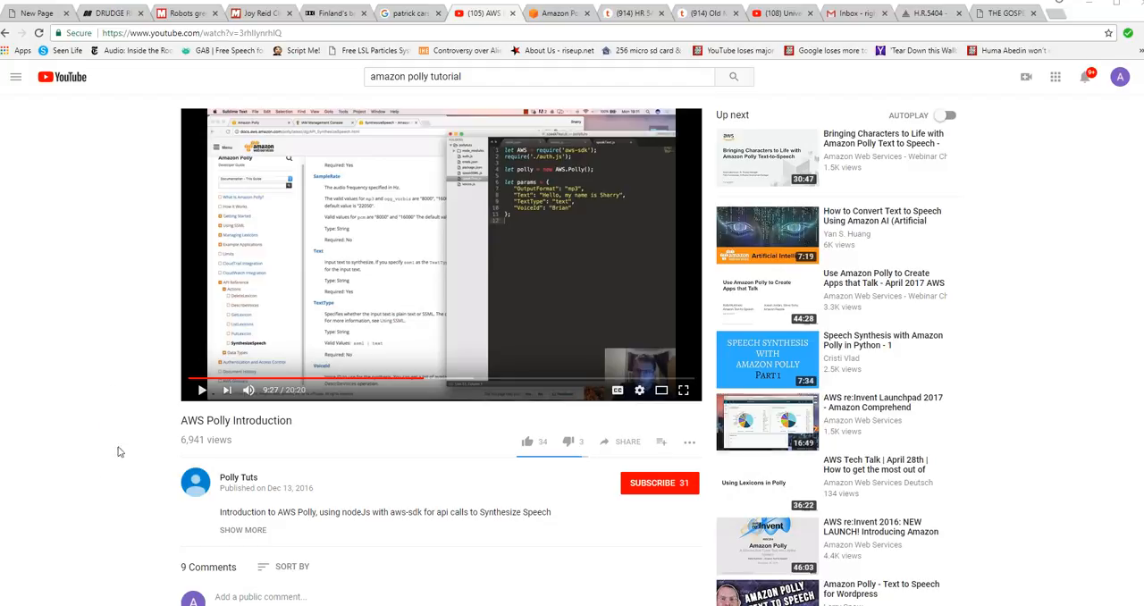
pyautogui.moveTo(101, 413)
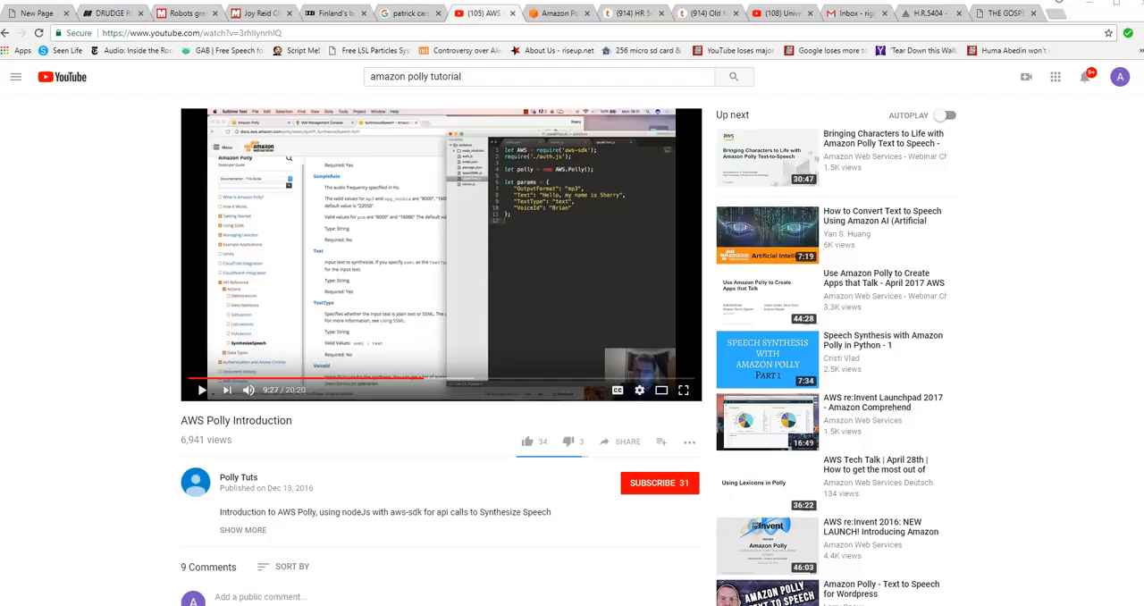
pyautogui.moveTo(134, 371)
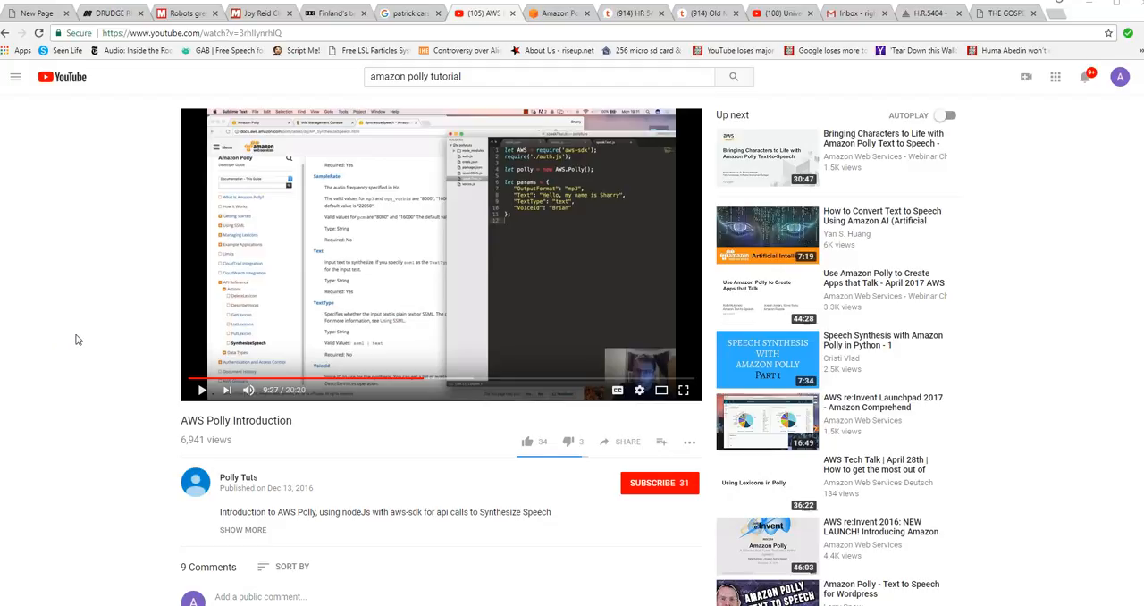
pyautogui.moveTo(73, 337)
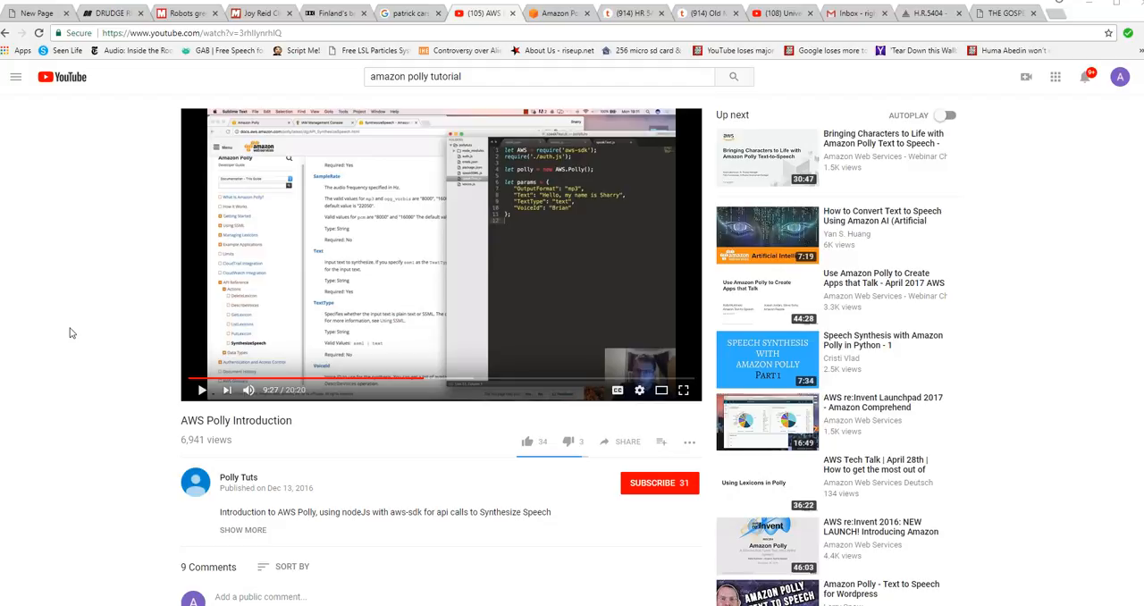
pyautogui.moveTo(76, 273)
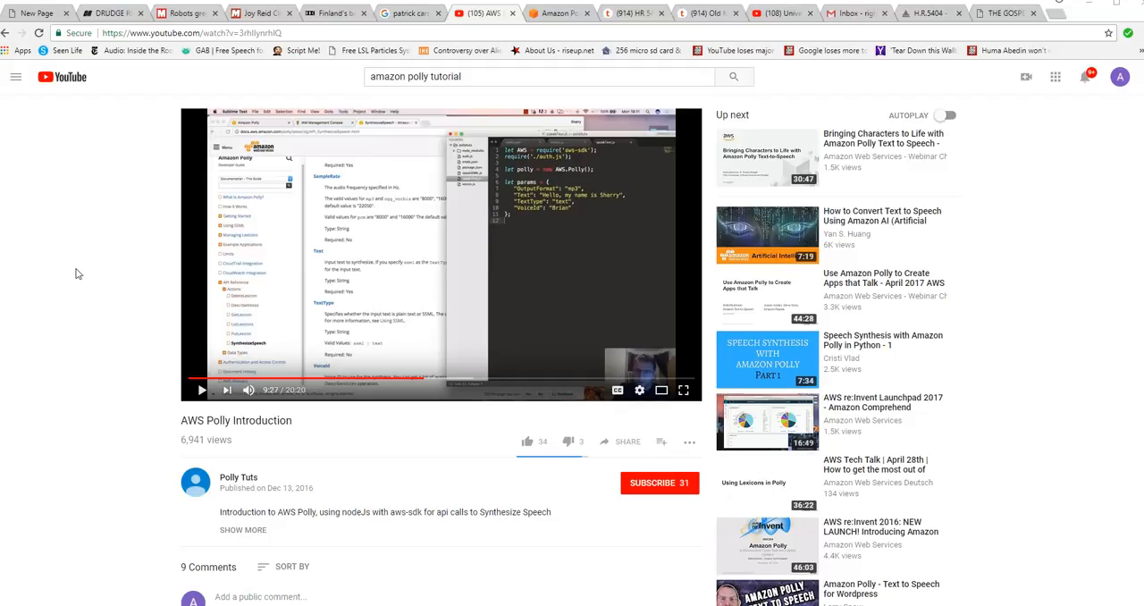
pyautogui.moveTo(36, 253)
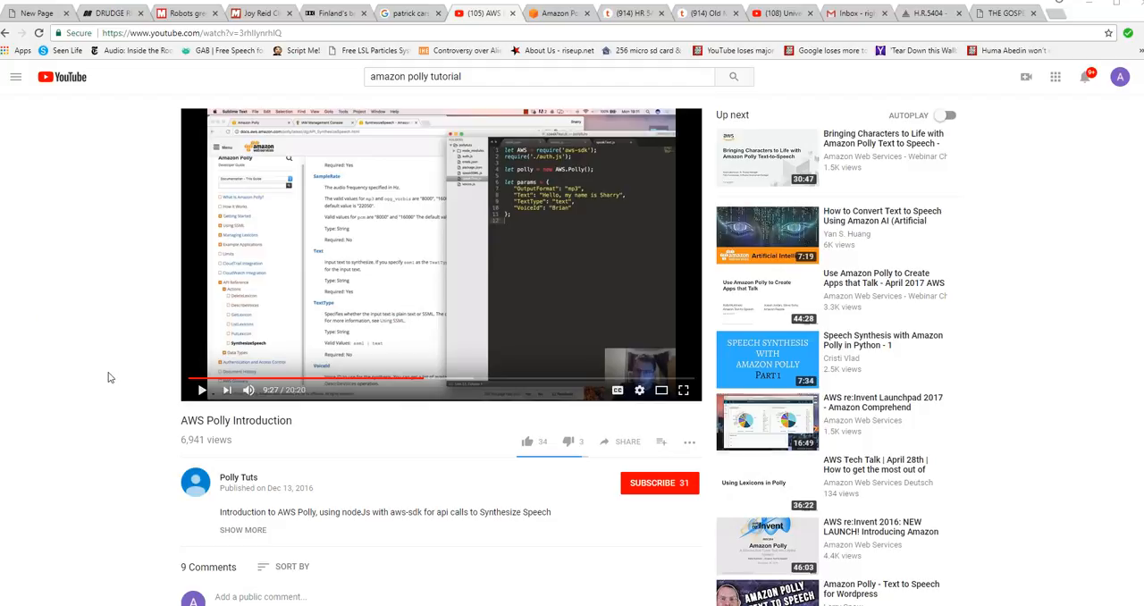
pyautogui.moveTo(123, 351)
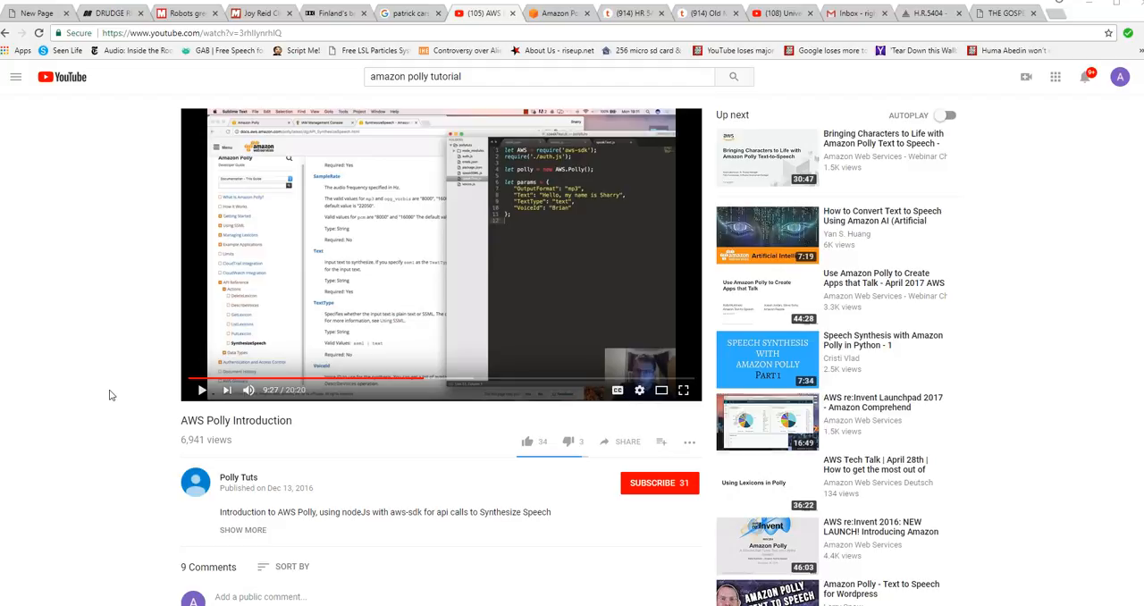
pyautogui.moveTo(136, 541)
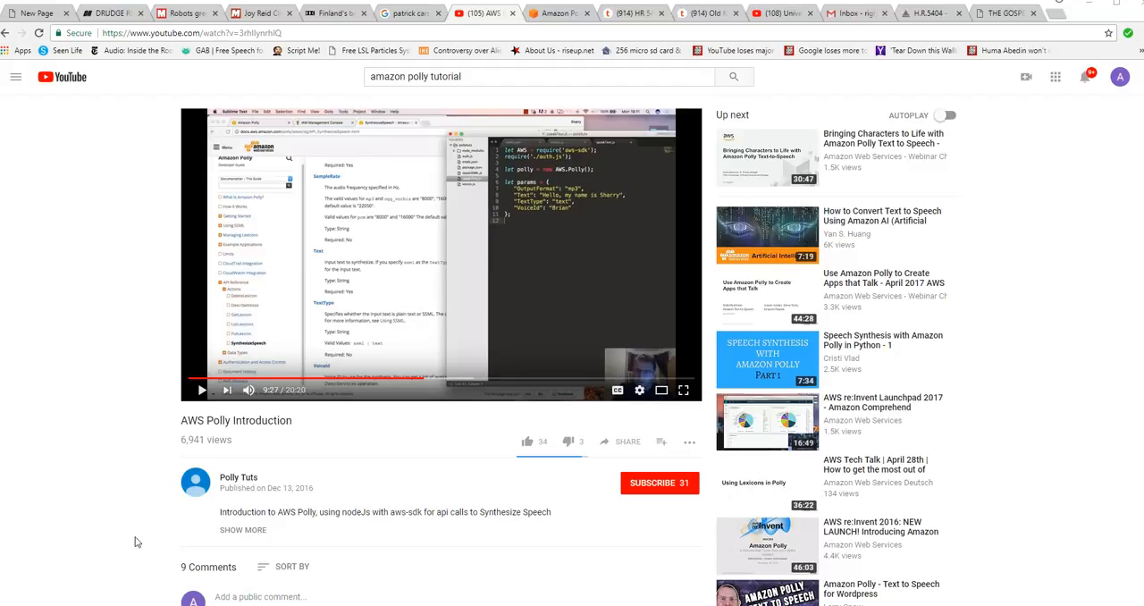